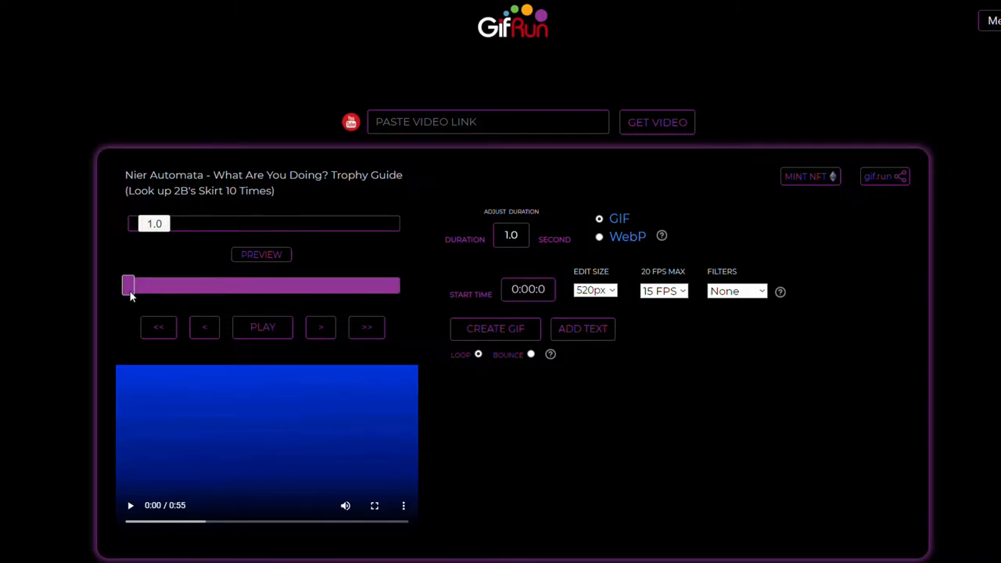
Start the GifRun clip at 0:15 and make it 9 seconds long
drag(128, 285, 203, 285)
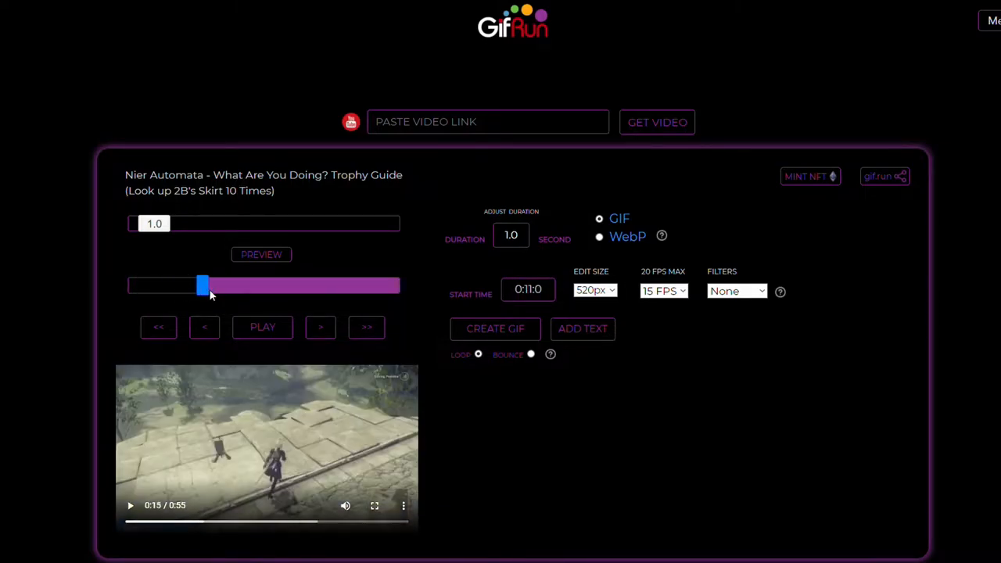
drag(202, 285, 211, 284)
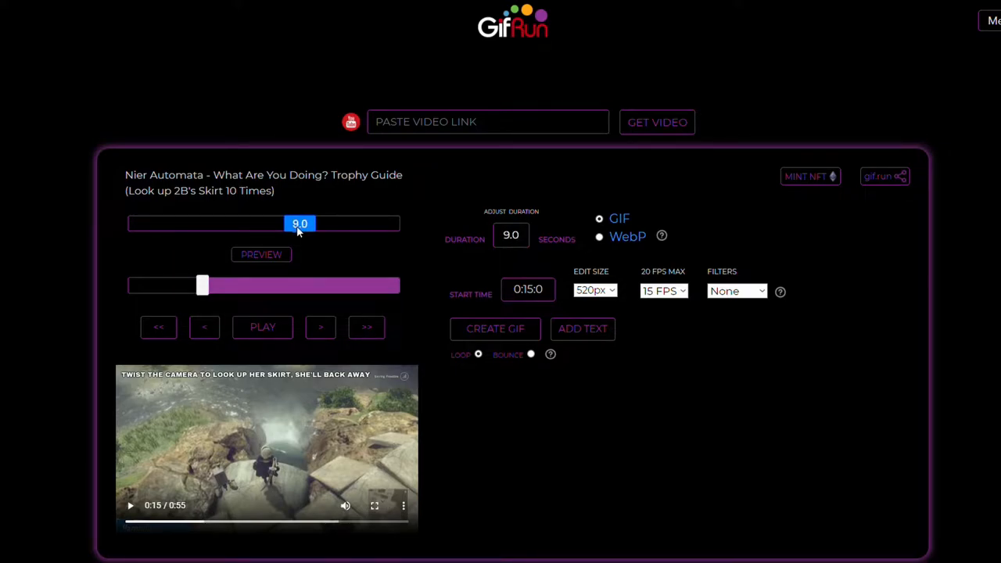
double_click(300, 224)
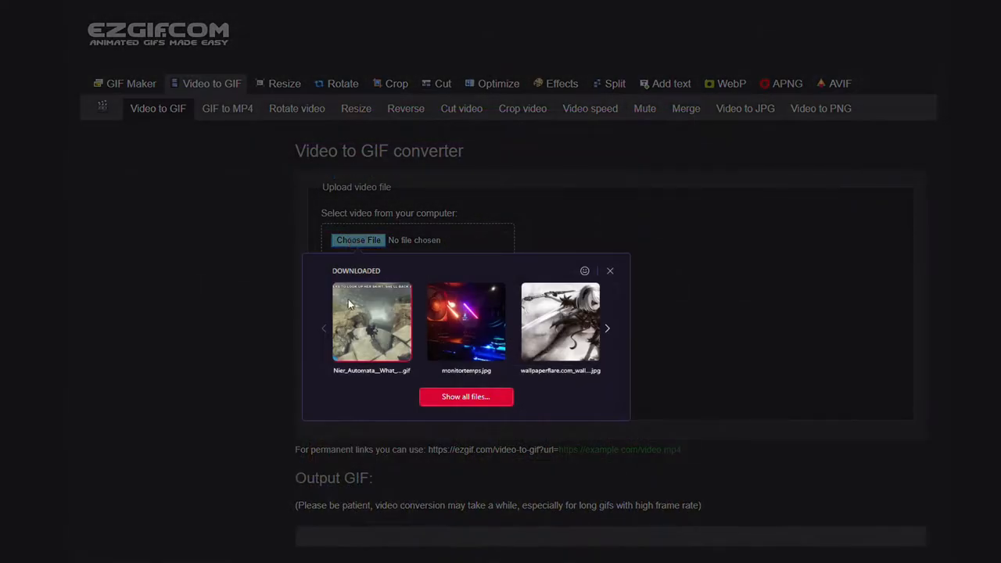
Attach the downloaded Nier Automata GIF to ezgif's Video to GIF converter from the downloads popup
click(371, 325)
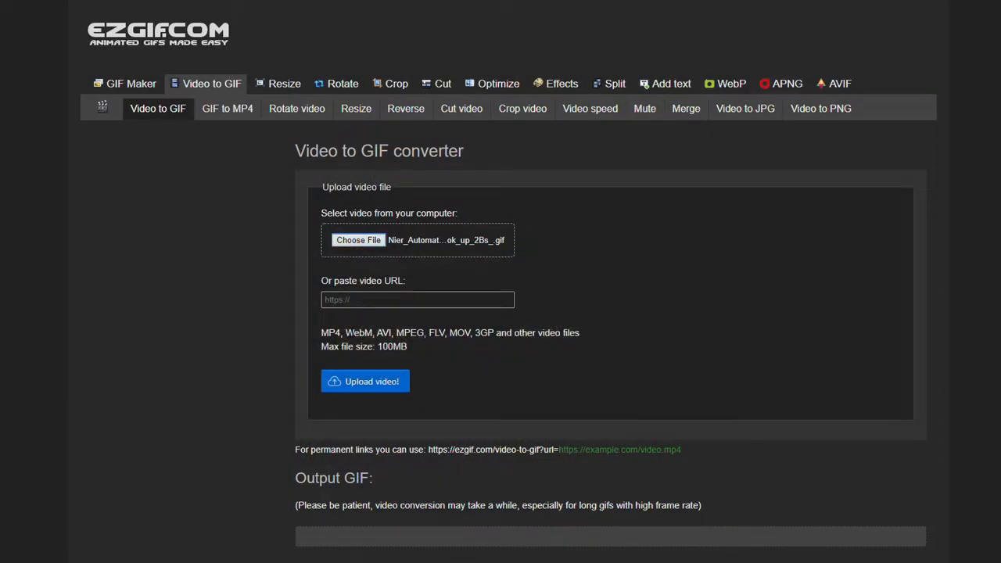
mouse_move(371, 381)
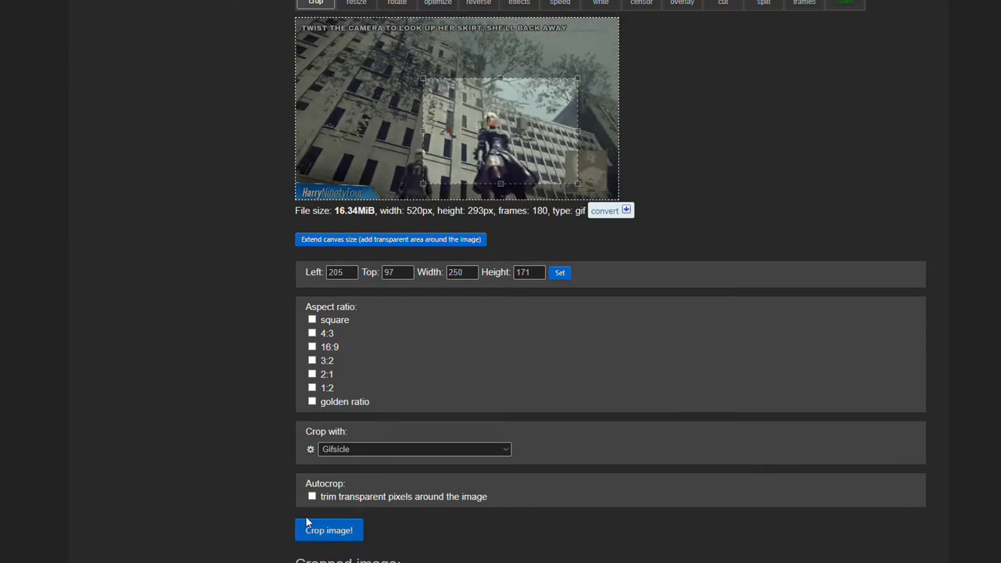
Crop the GIF to 250×171 and send the cropped result to the resizer
click(328, 530)
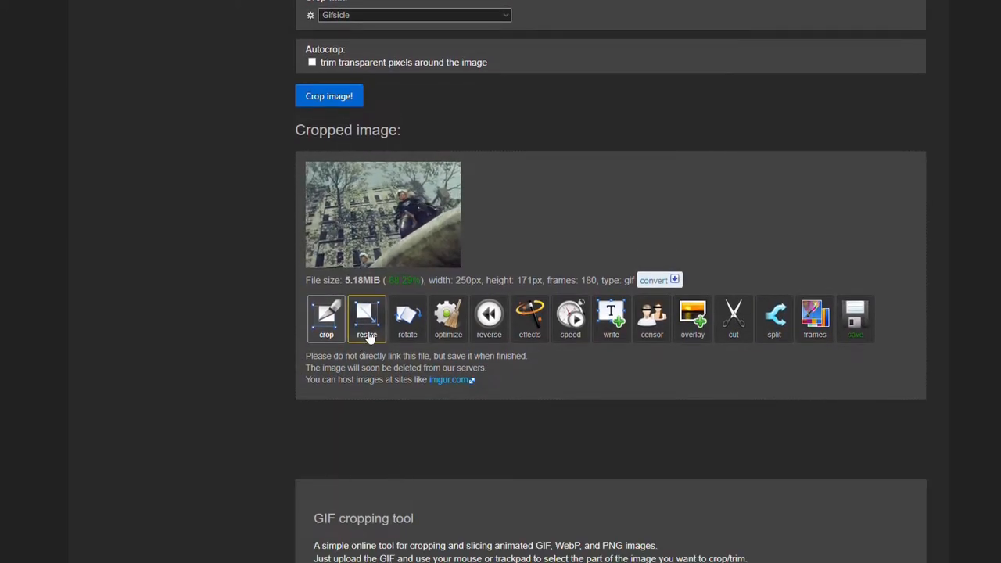
mouse_move(367, 319)
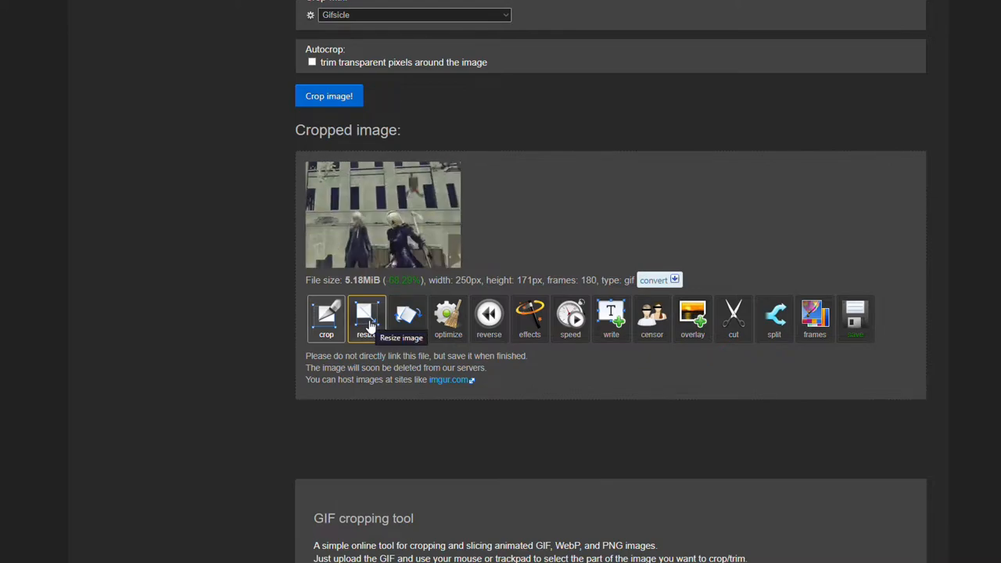
click(365, 318)
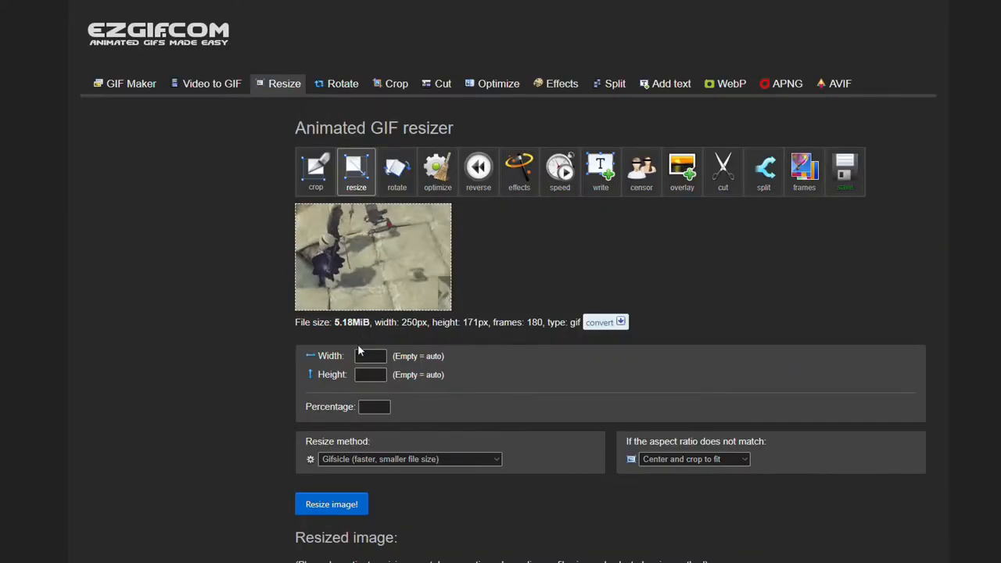
Resize the cropped GIF to width 160 and height 128
text(160)
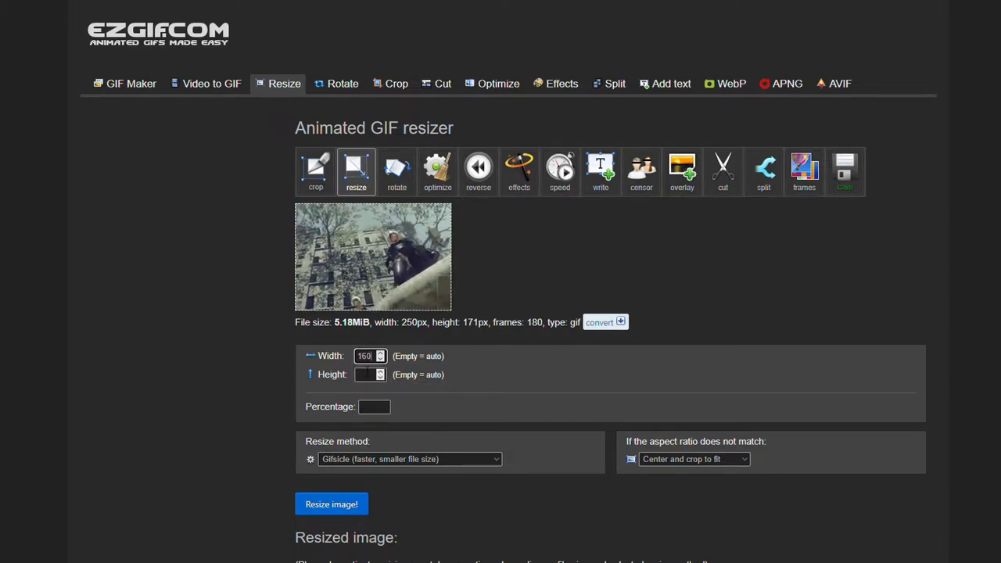
click(369, 374)
text(128)
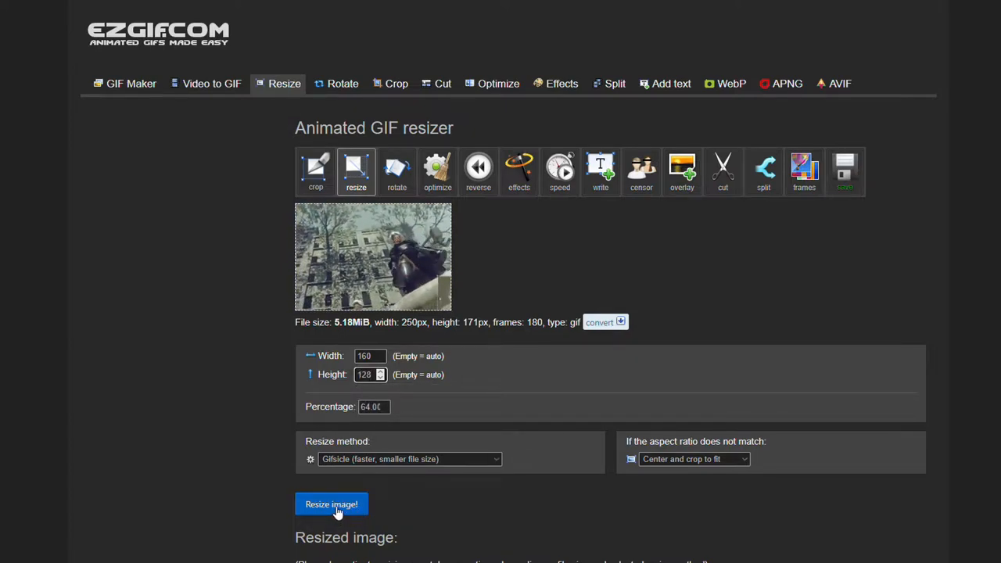
click(331, 504)
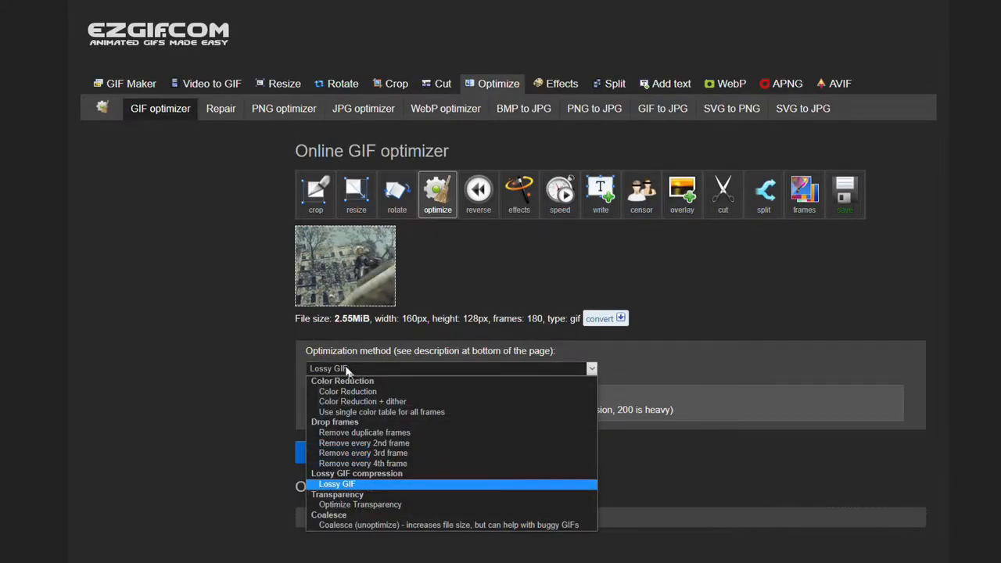
Remove every 3rd frame, then apply lossy GIF compression at level 50
click(363, 453)
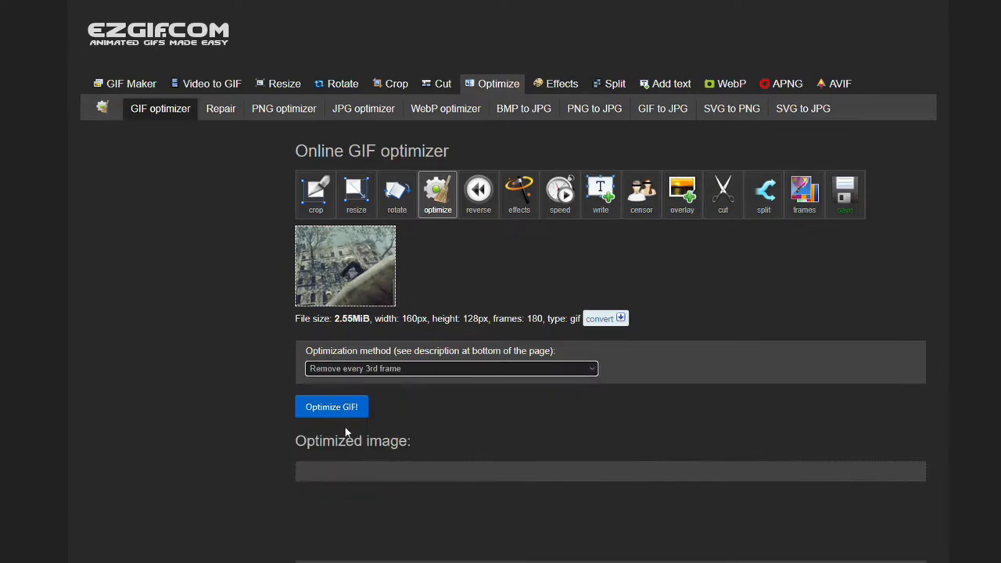
click(331, 407)
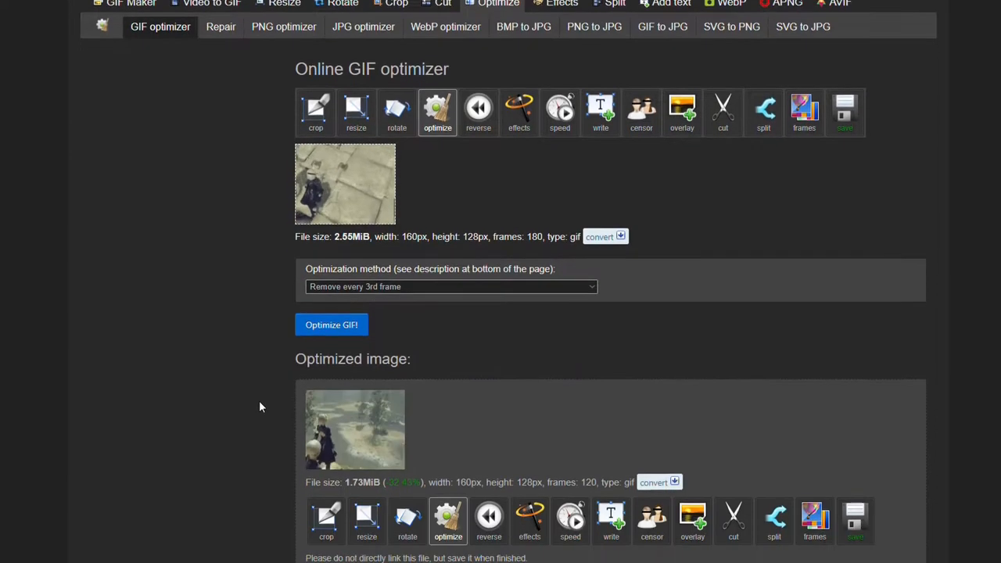
scroll(down, 3)
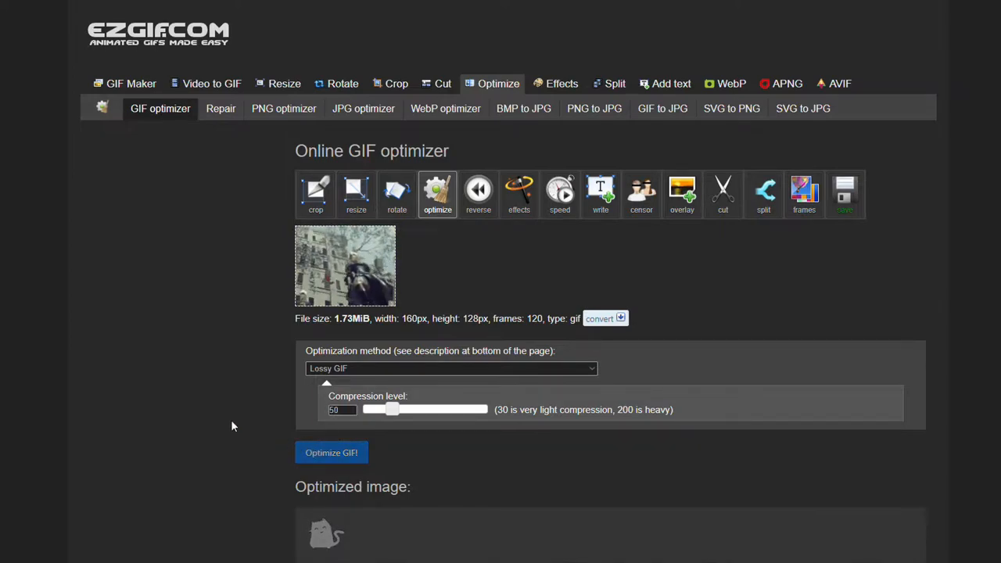
click(331, 452)
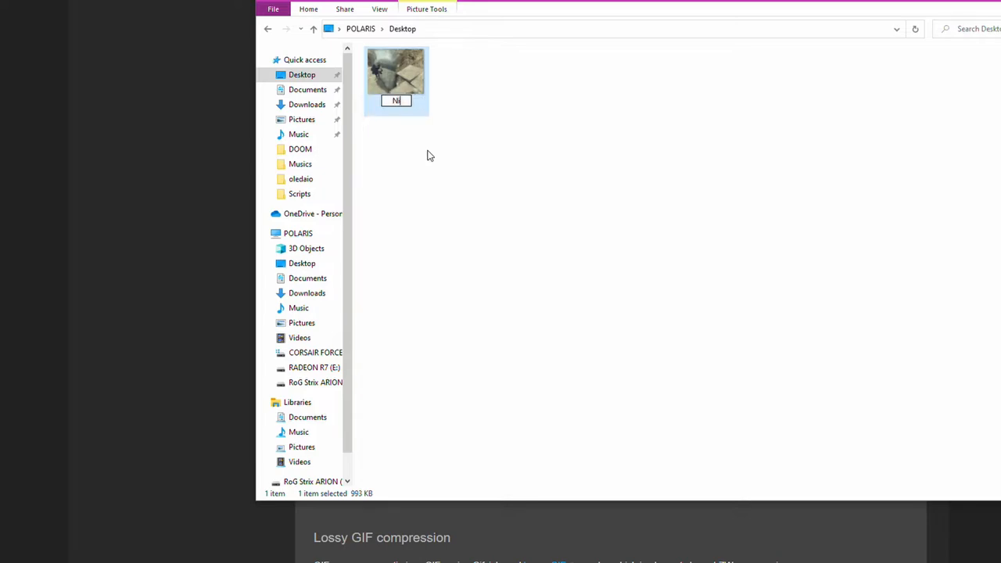
Rename the Desktop GIF to Nier2b
text(ier2)
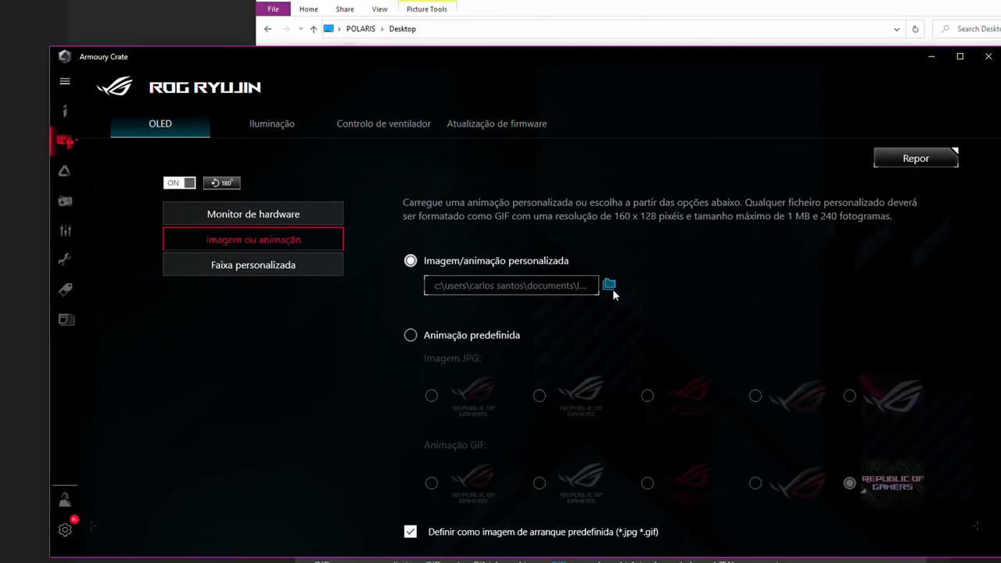
Browse for a custom OLED image and show the Desktop files in the Open dialog
click(609, 284)
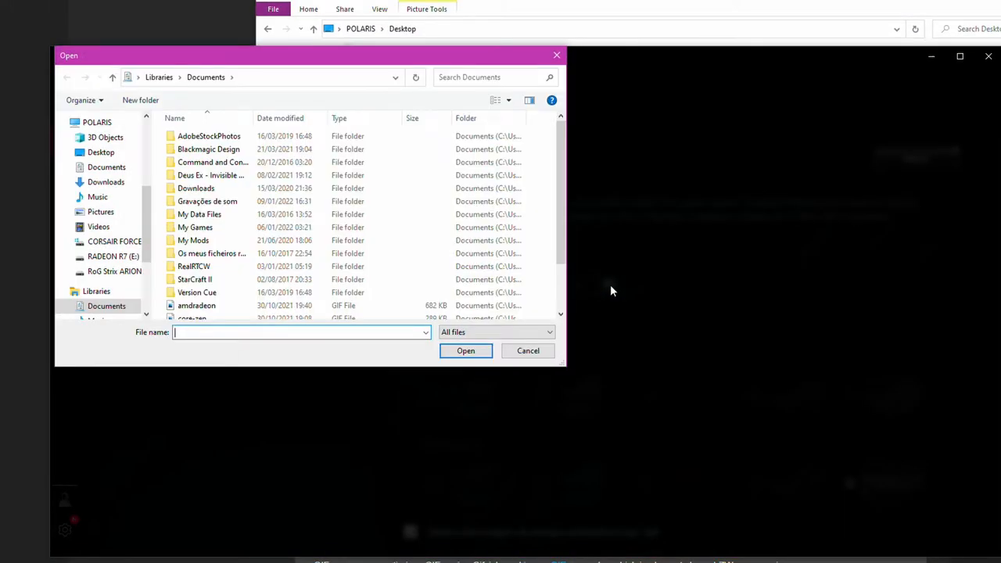
click(101, 152)
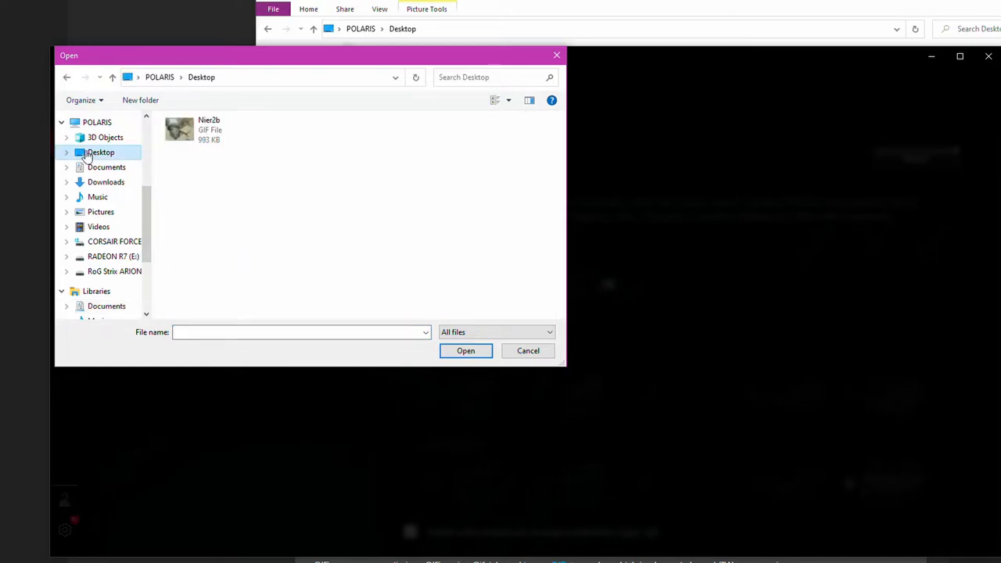